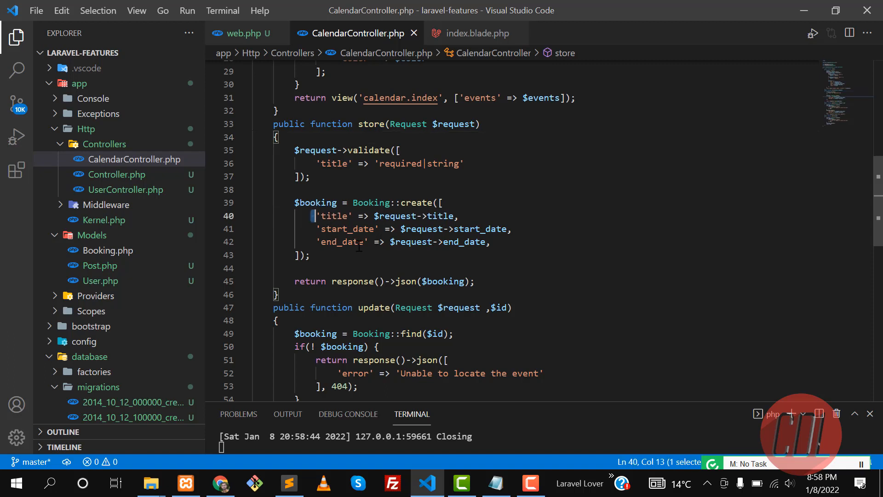
Delete $booking from response()->json() on line 45 of CalendarController.php
{"action": "left_click", "coordinate": [351, 242]}
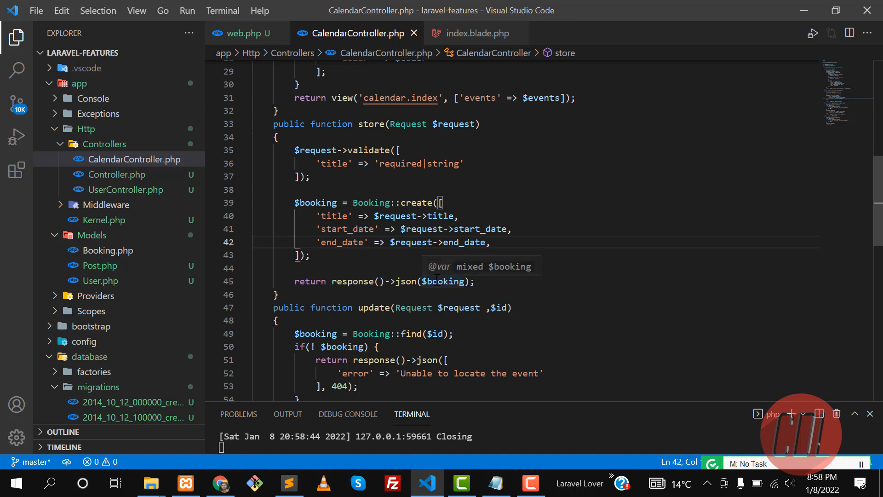
{"action": "left_click", "coordinate": [444, 281]}
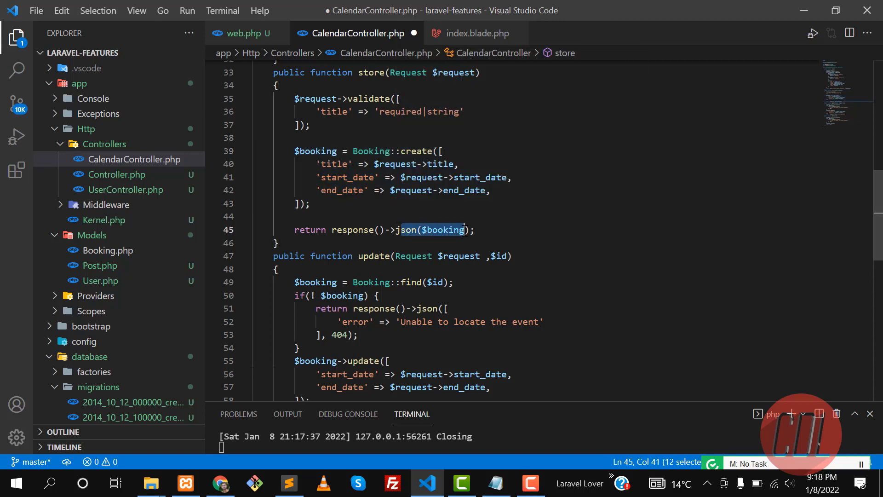
{"action": "mouse_move", "coordinate": [445, 230]}
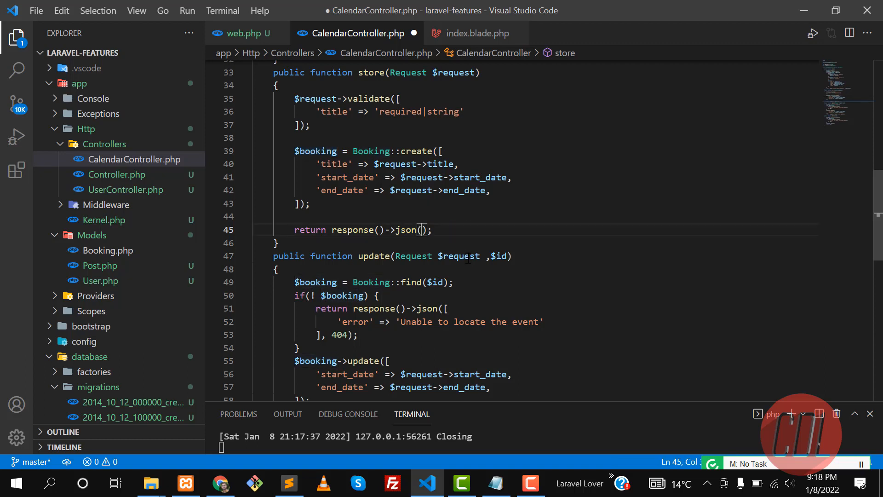
Return an array mapping 'id', 'start', 'end', 'title' to $booking's id, start_date, end_date, title
{"action": "type", "text": "["}
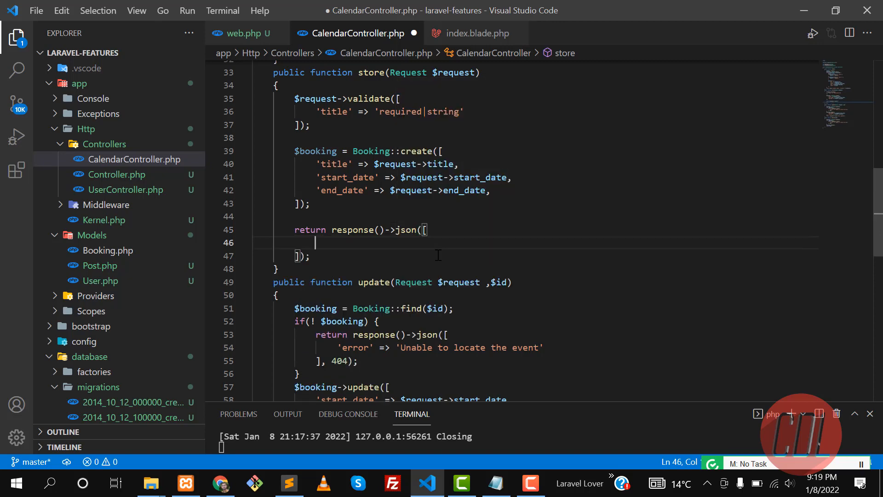
{"action": "type", "text": "'id' -"}
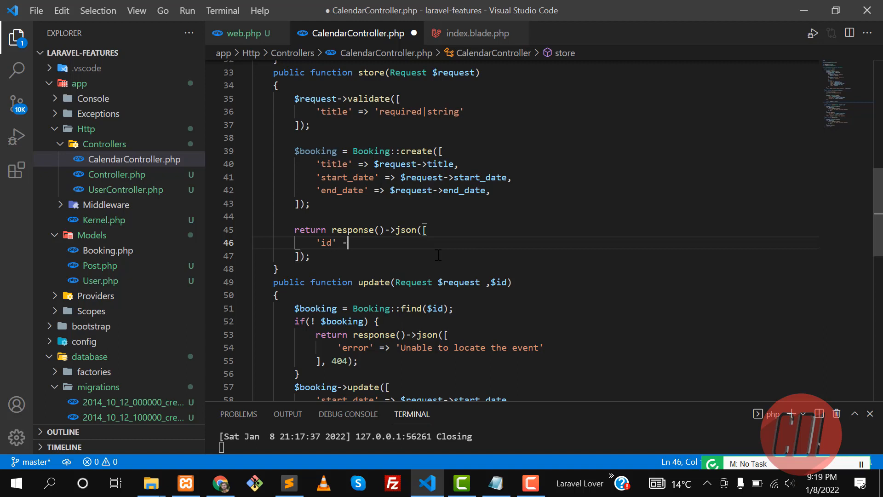
{"action": "type", "text": "=>"}
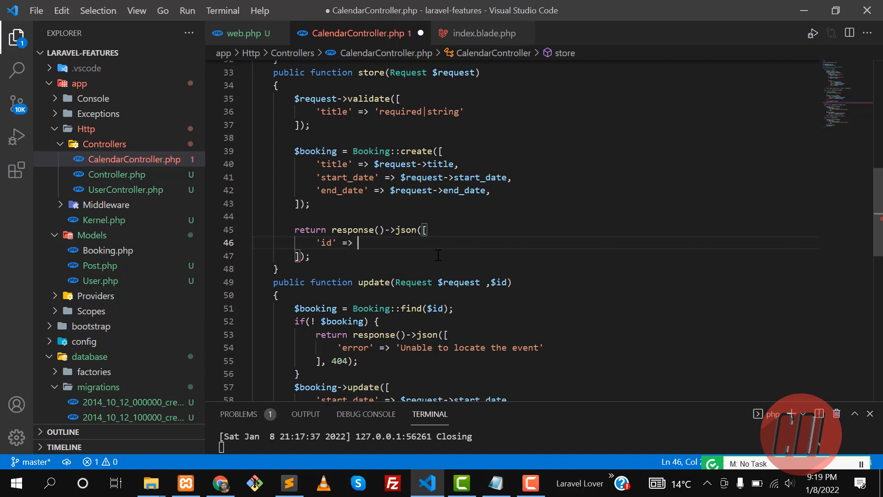
{"action": "type", "text": "$"}
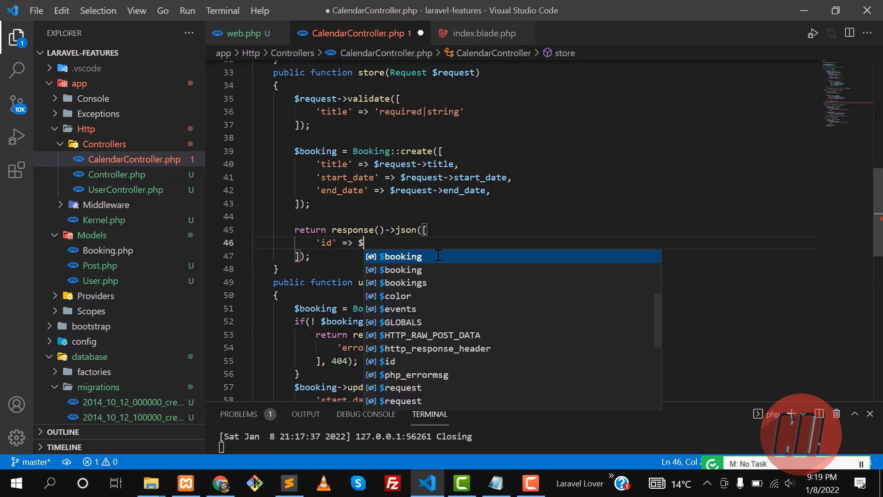
{"action": "type", "text": "booking->id,"}
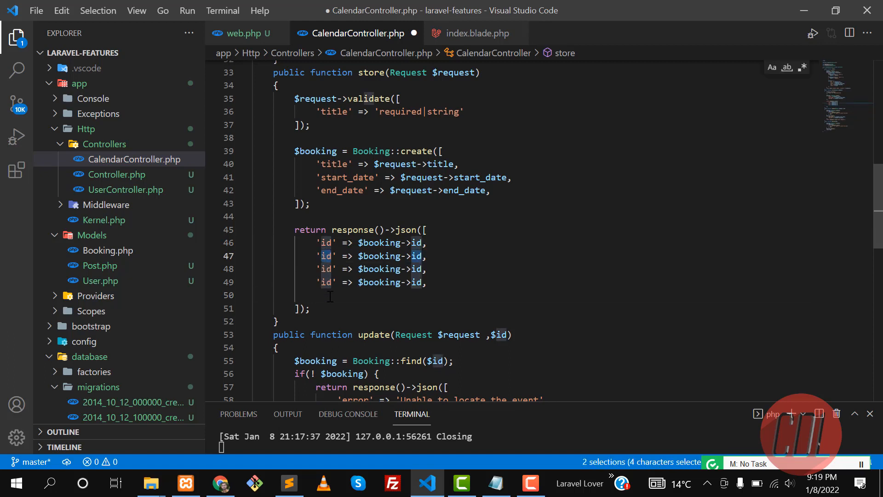
{"action": "type", "text": "start"}
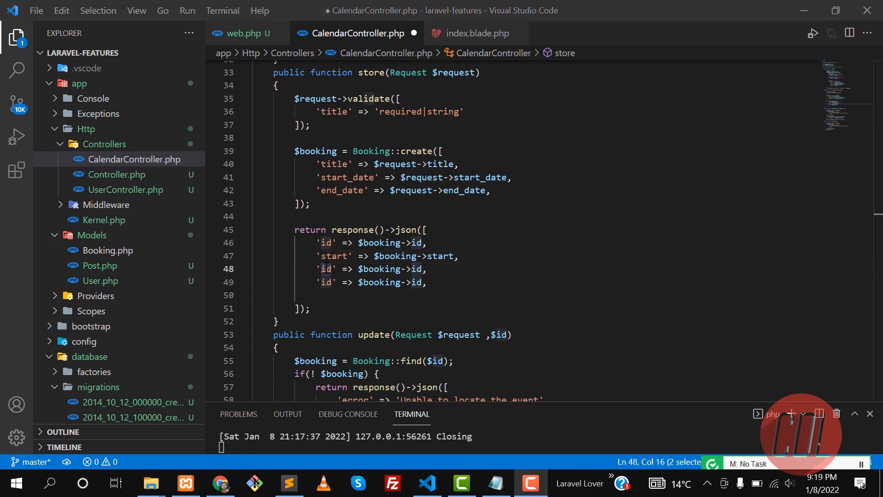
{"action": "double_click", "coordinate": [325, 282]}
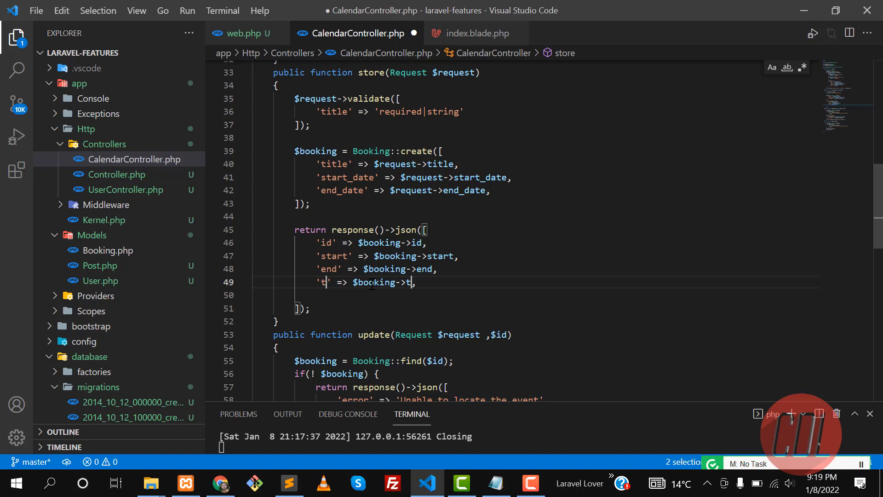
{"action": "type", "text": "itle"}
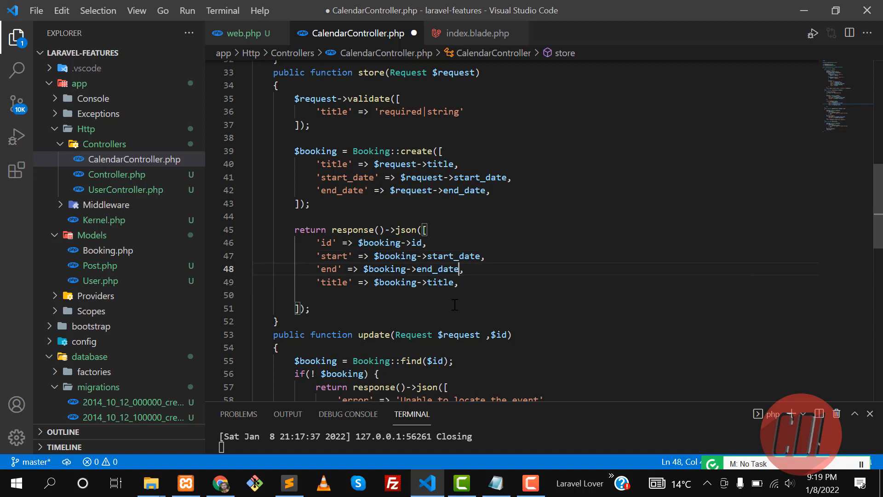
{"action": "double_click", "coordinate": [453, 256]}
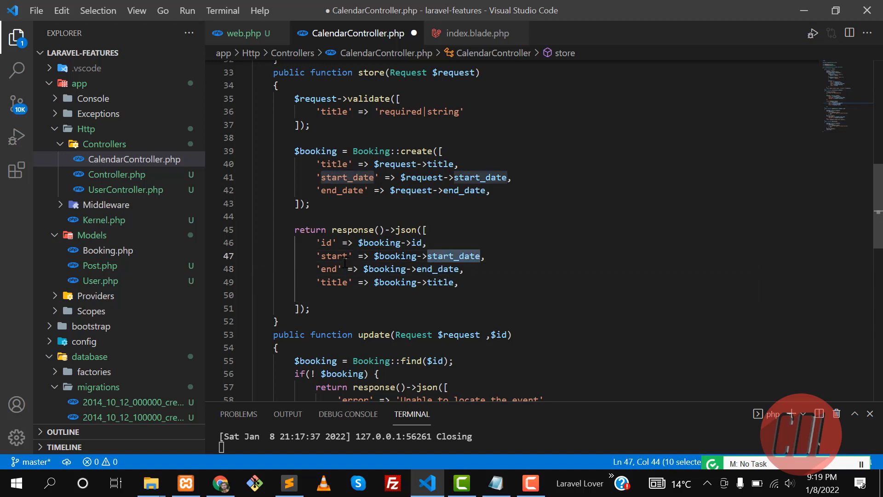
{"action": "double_click", "coordinate": [333, 256]}
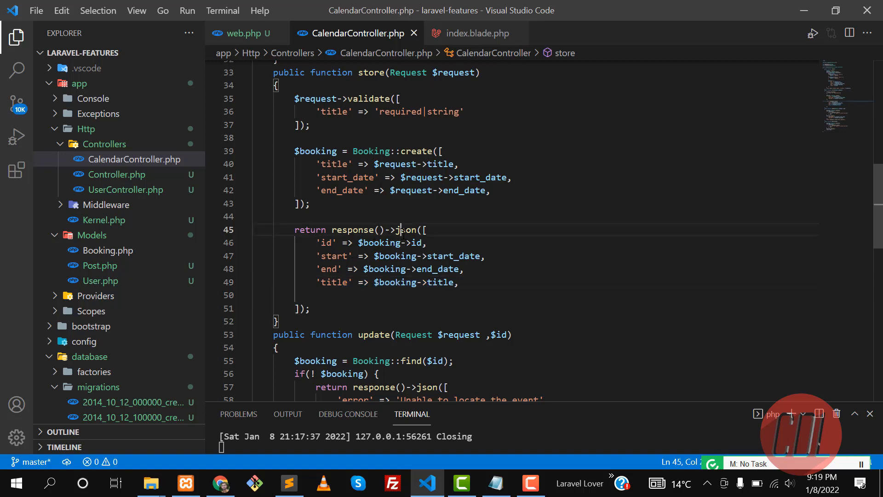
Add a 'color' => $color entry after the title line in the JSON response
{"action": "left_click", "coordinate": [456, 282]}
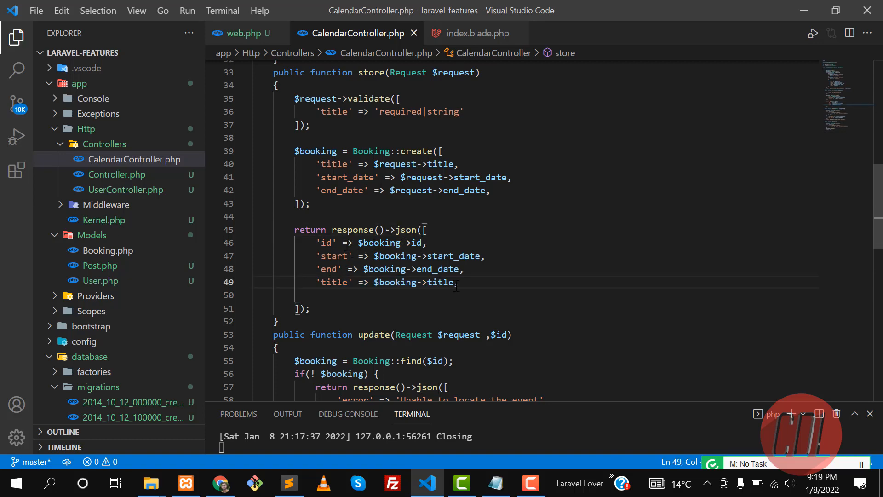
{"action": "type", "text": "'color'"}
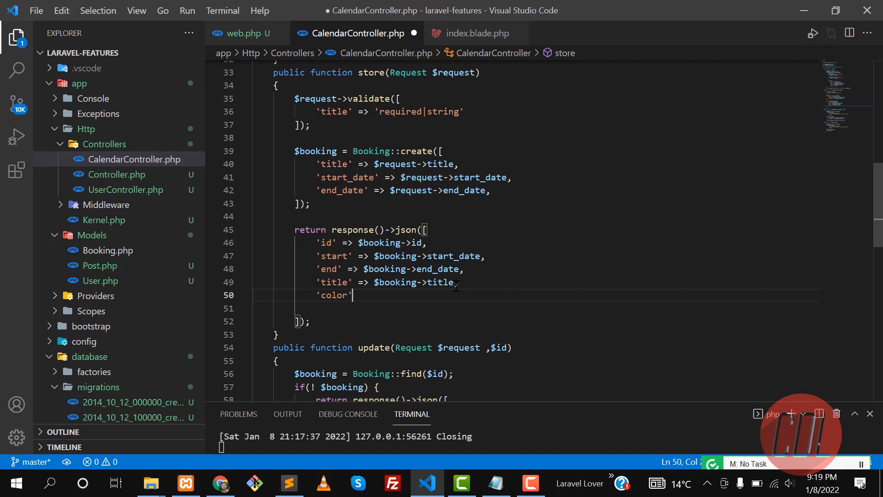
{"action": "type", "text": "=>"}
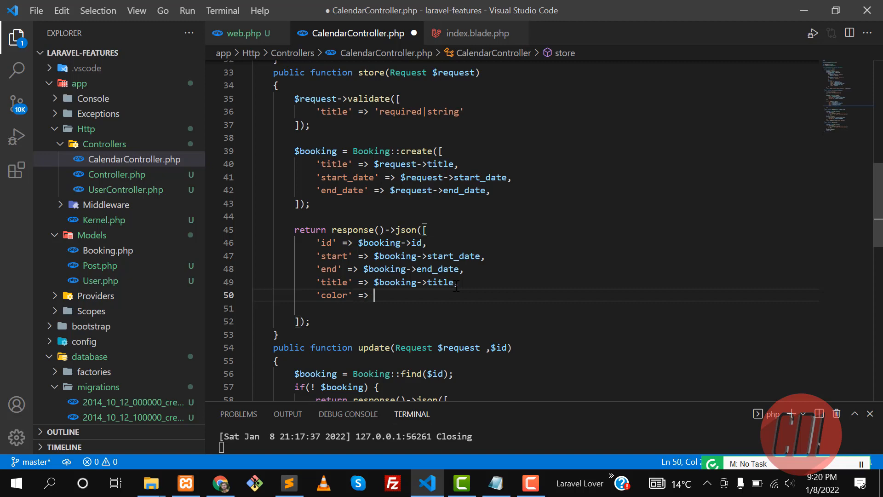
{"action": "type", "text": "$colro"}
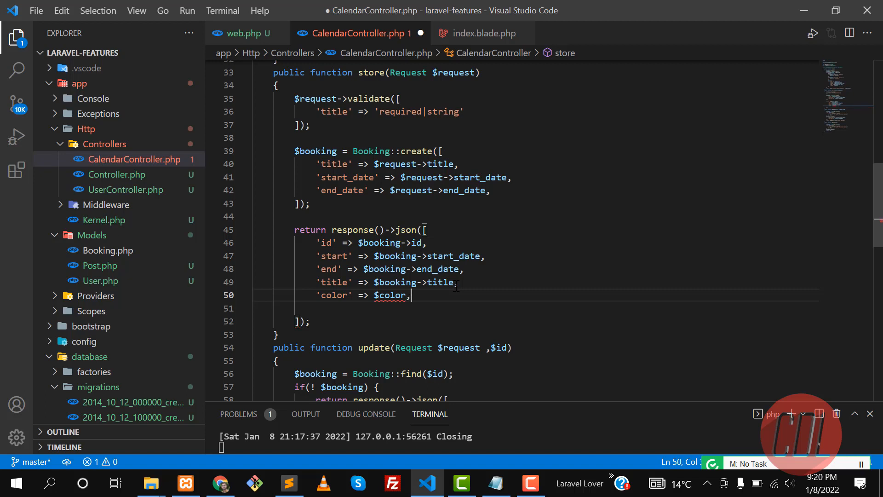
{"action": "left_click", "coordinate": [382, 216]}
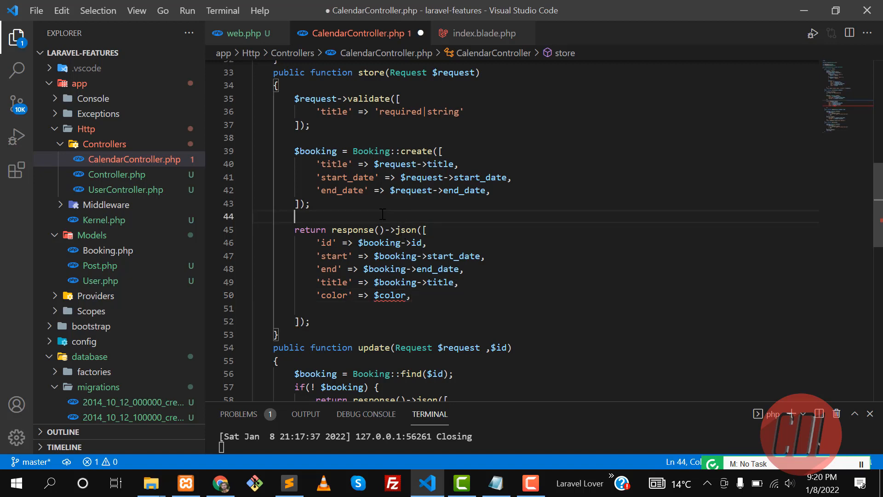
Add $color = null; above the return statement
{"action": "key", "text": "Enter"}
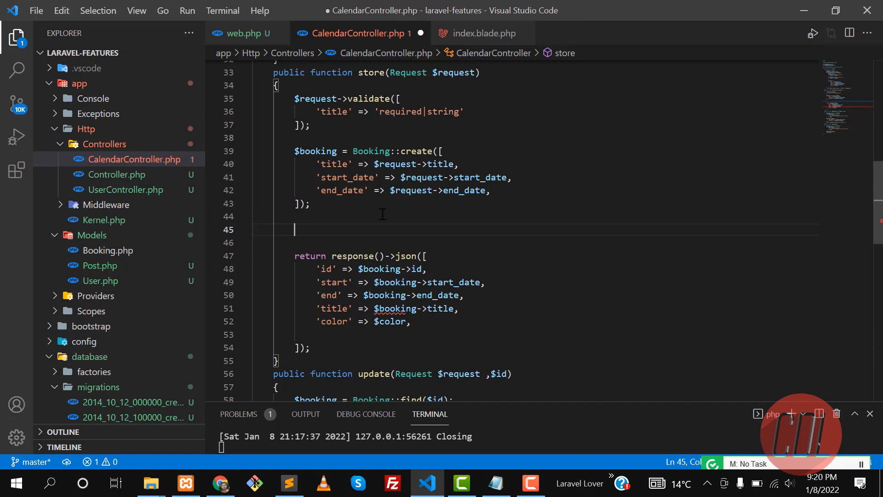
{"action": "type", "text": "$color"}
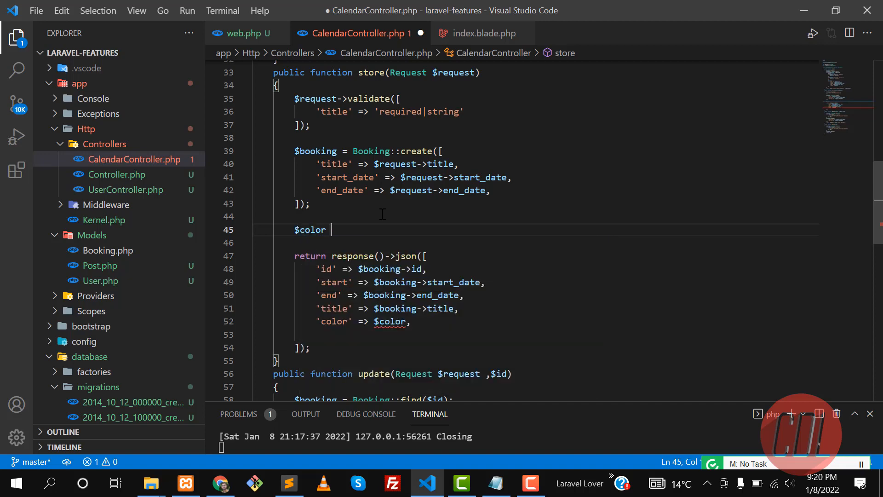
{"action": "type", "text": "= null;"}
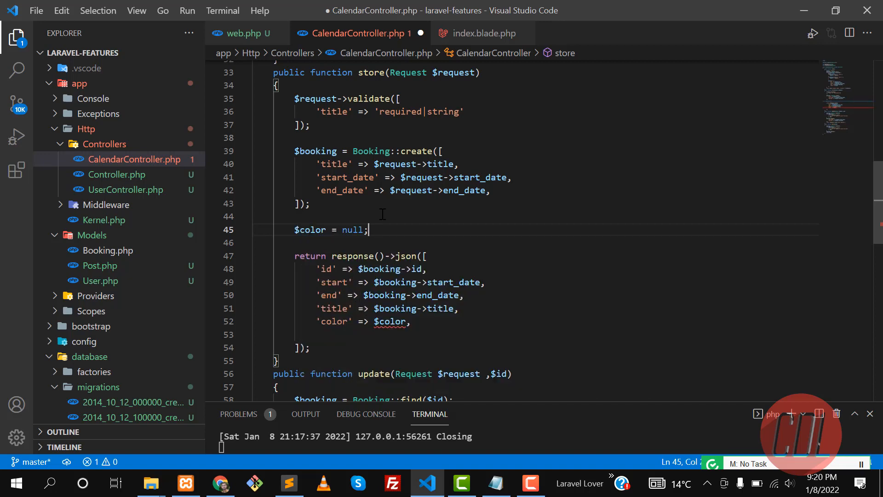
Begin an if block for $booking->title == 'Test' assigning $color = ''
{"action": "type", "text": "if"}
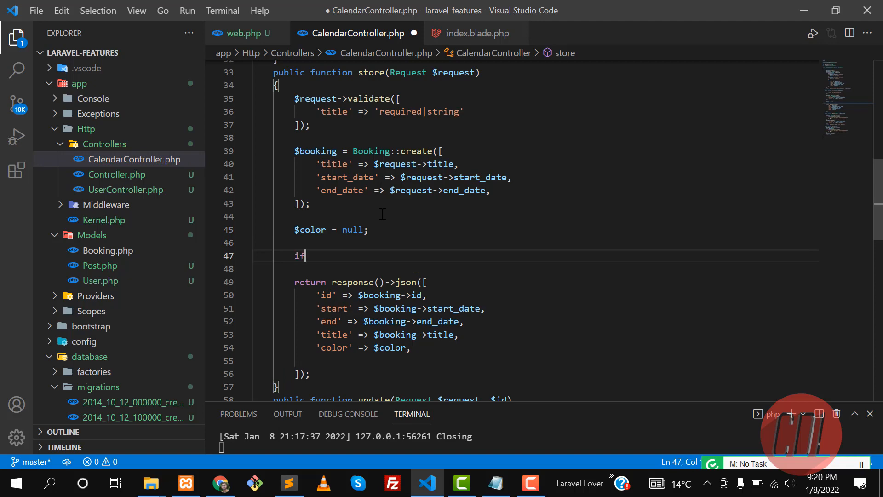
{"action": "type", "text": "($booking)"}
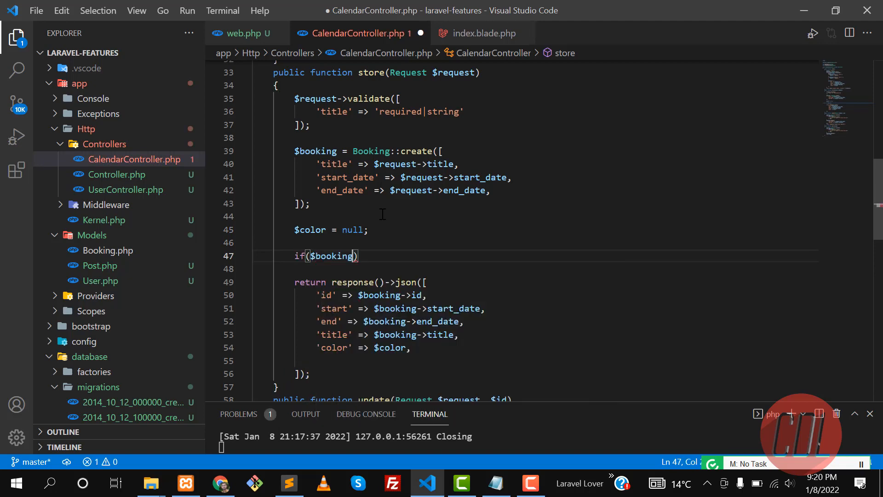
{"action": "type", "text": "->title == '"}
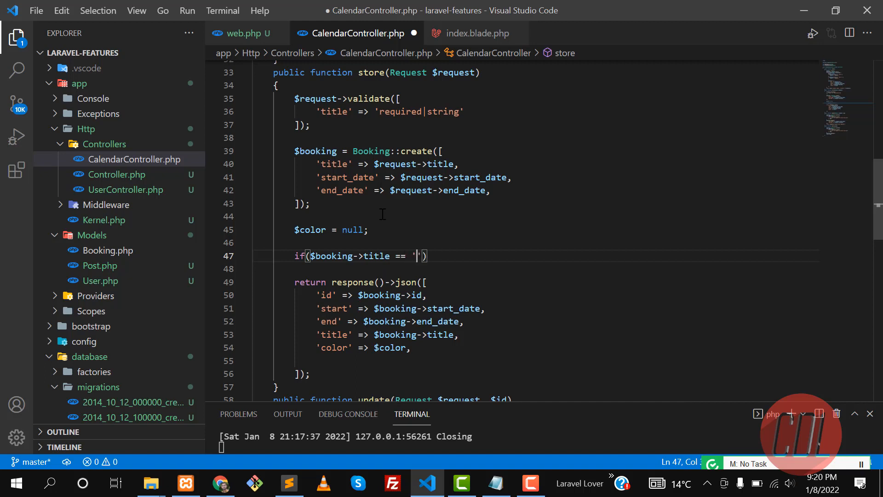
{"action": "type", "text": "Test"}
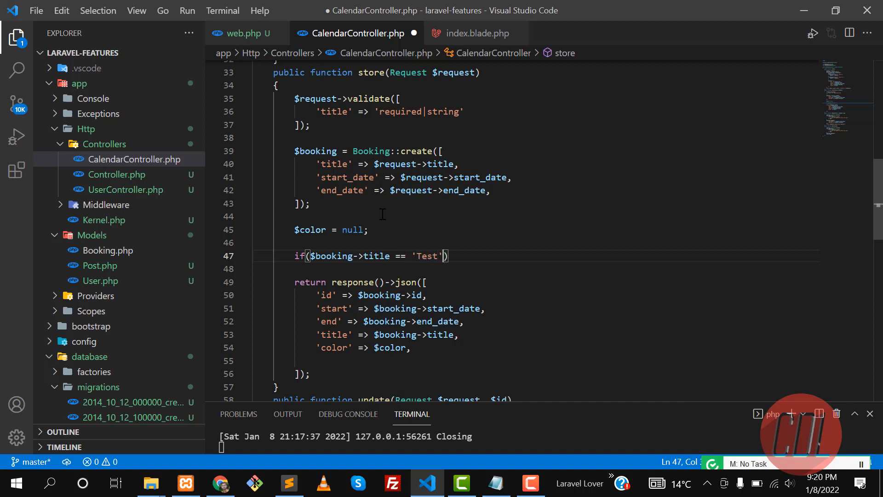
{"action": "type", "text": ")"}
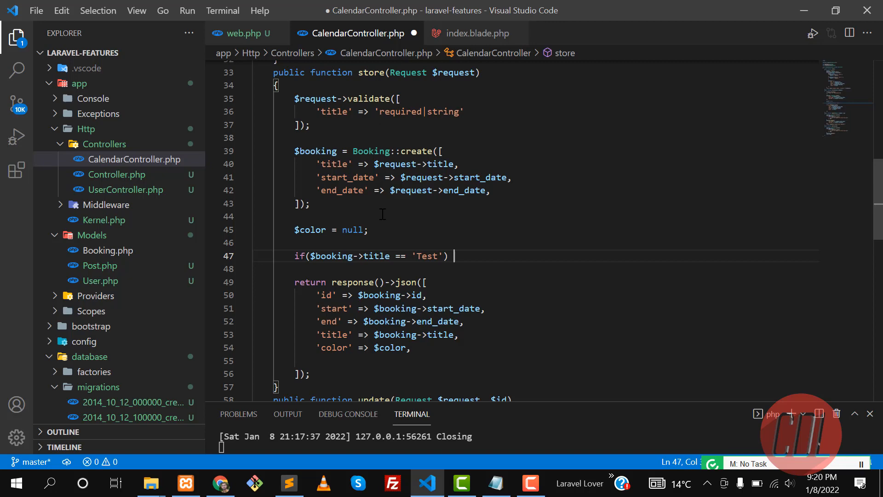
{"action": "type", "text": "{"}
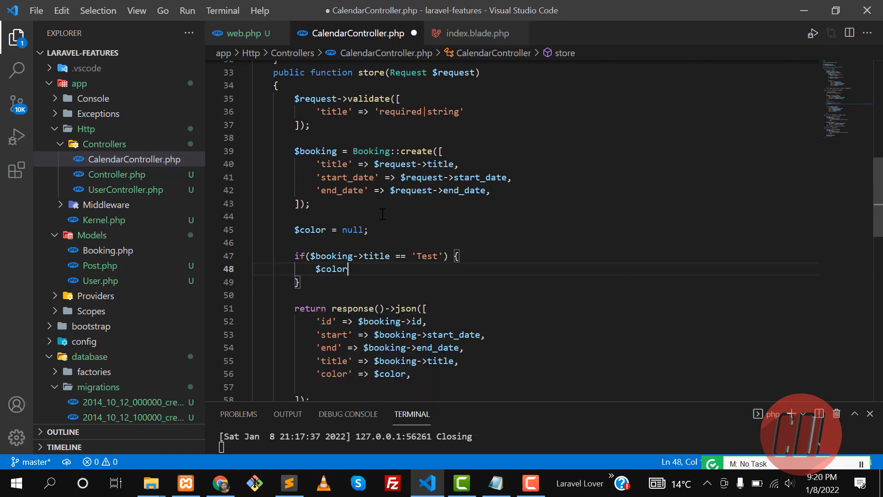
{"action": "type", "text": "= ''"}
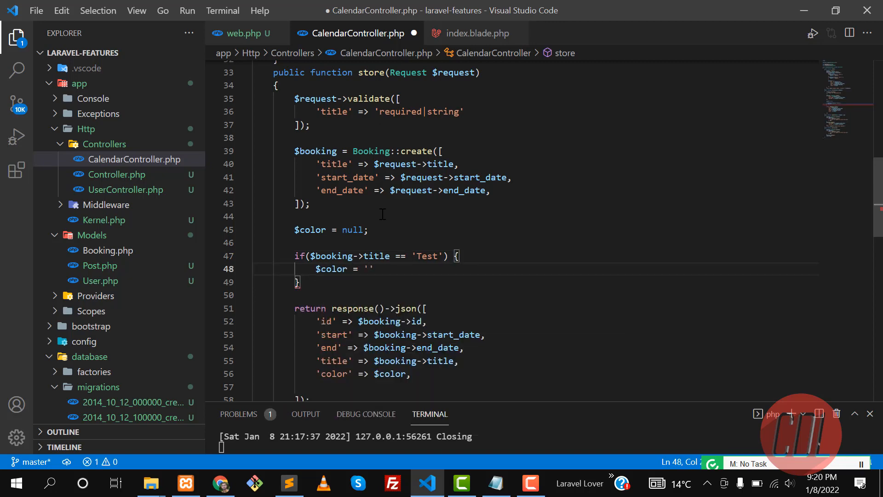
Review the $color variable, the response line and the 'Test' condition in store()
{"action": "scroll", "scroll_direction": "up", "scroll_amount": 3}
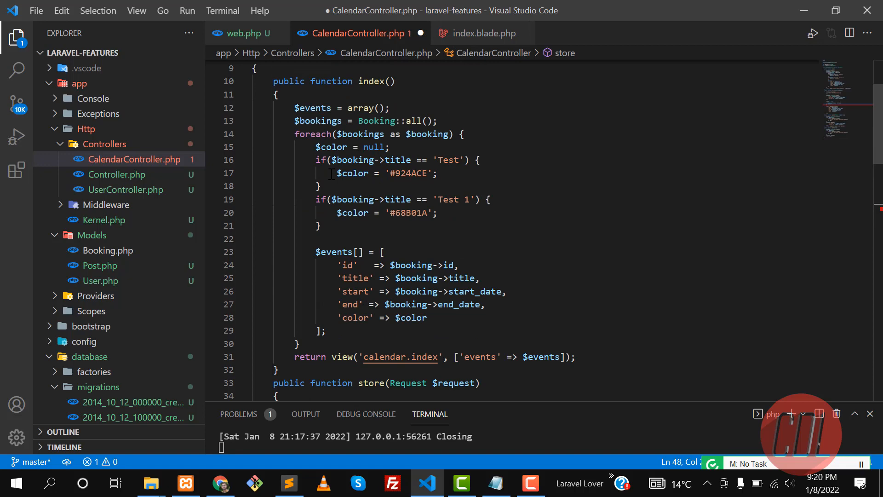
{"action": "scroll", "scroll_direction": "down", "scroll_amount": 3}
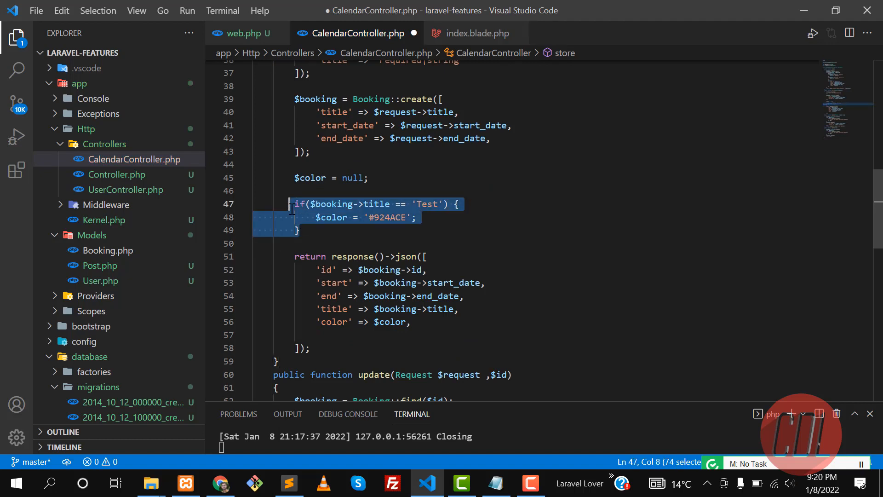
{"action": "double_click", "coordinate": [331, 217]}
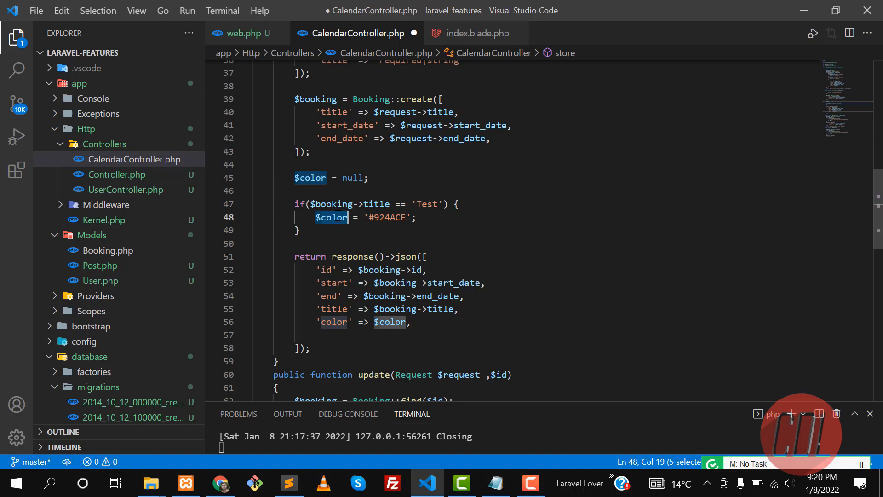
{"action": "left_click", "coordinate": [390, 322]}
{"action": "type", "text": " ? "}
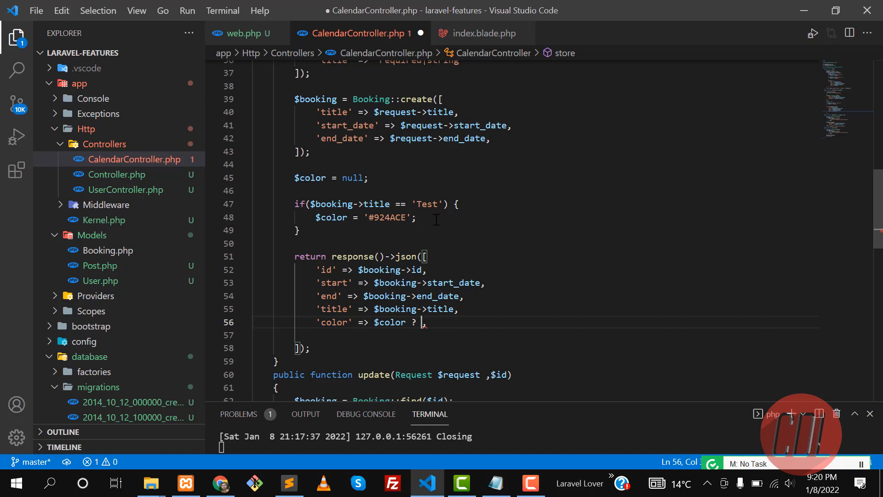
{"action": "double_click", "coordinate": [427, 204]}
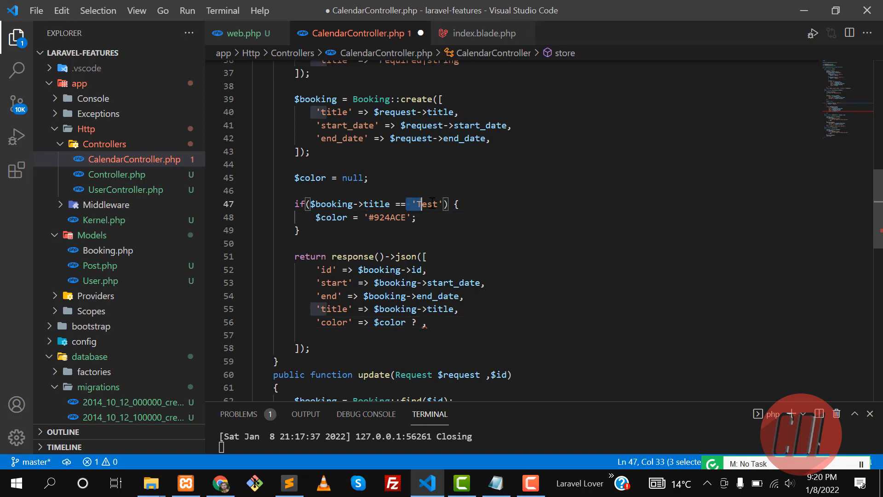
{"action": "key", "text": "shift+Right"}
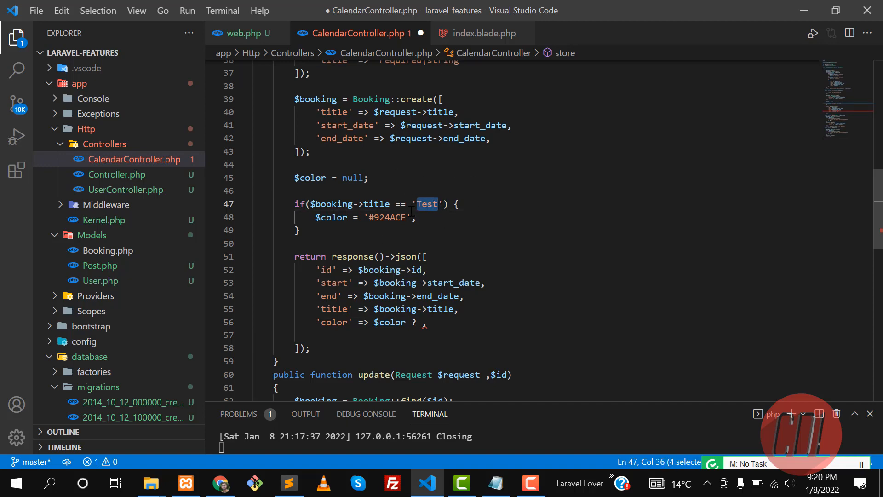
{"action": "left_click", "coordinate": [446, 204]}
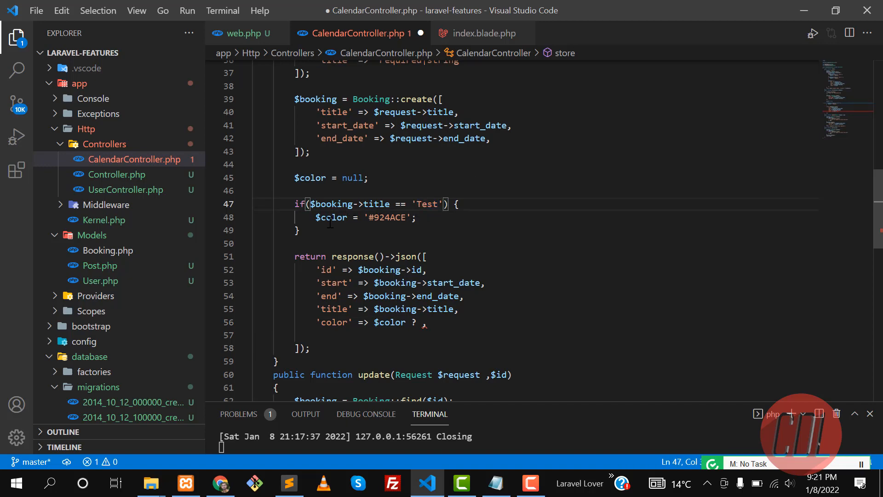
Set $color to '#924ACE' and make the color entry $color ? $color : ''
{"action": "triple_click", "coordinate": [363, 217]}
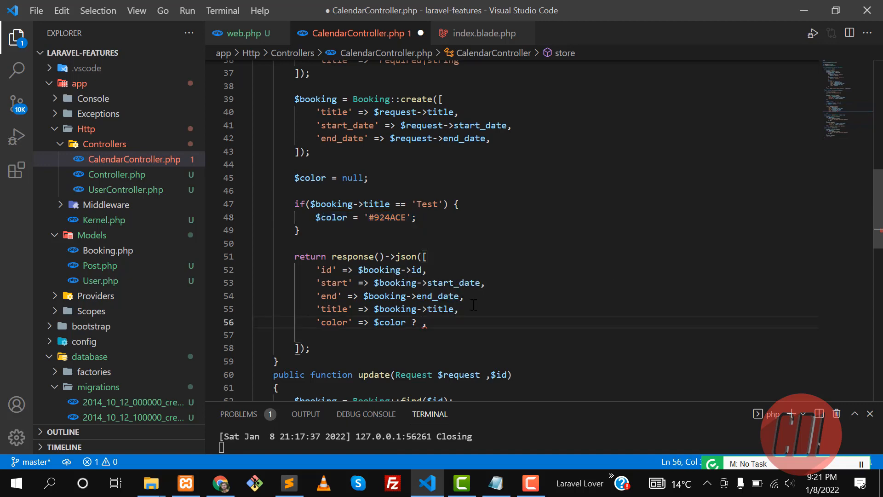
{"action": "double_click", "coordinate": [391, 218]}
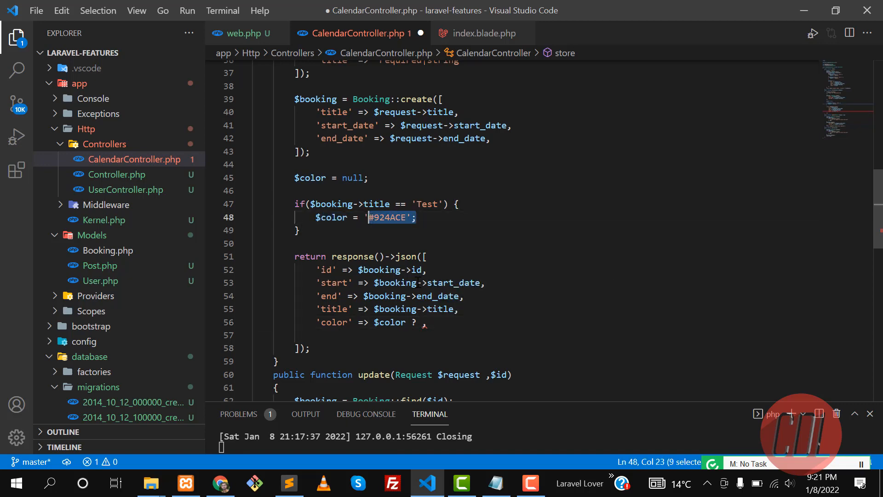
{"action": "left_click", "coordinate": [421, 322]}
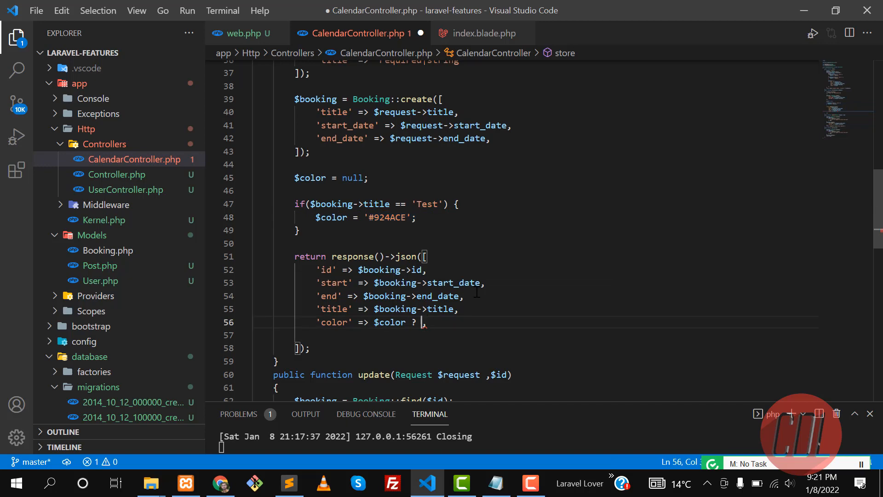
{"action": "type", "text": "$color: '"}
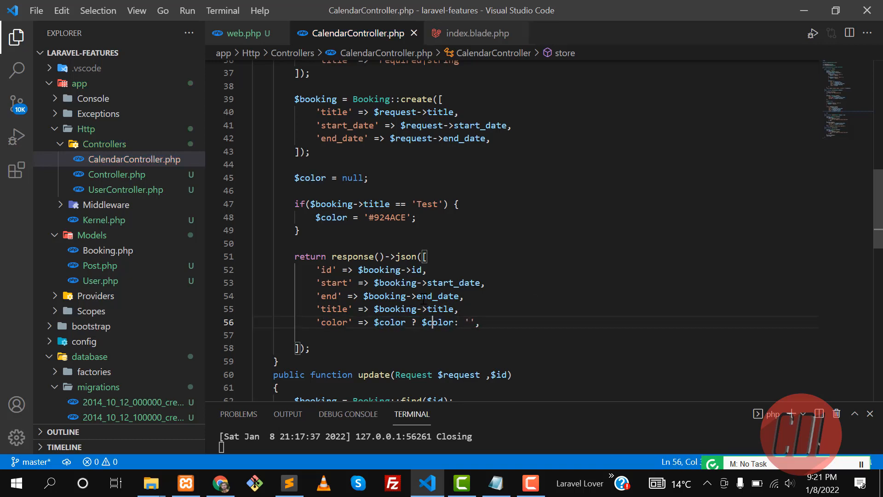
{"action": "scroll", "scroll_direction": "down", "scroll_amount": 3}
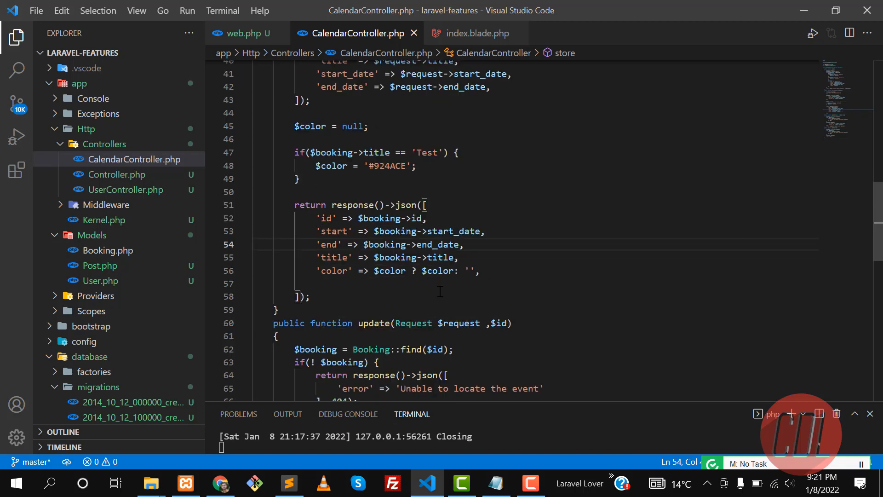
{"action": "mouse_move", "coordinate": [468, 40]}
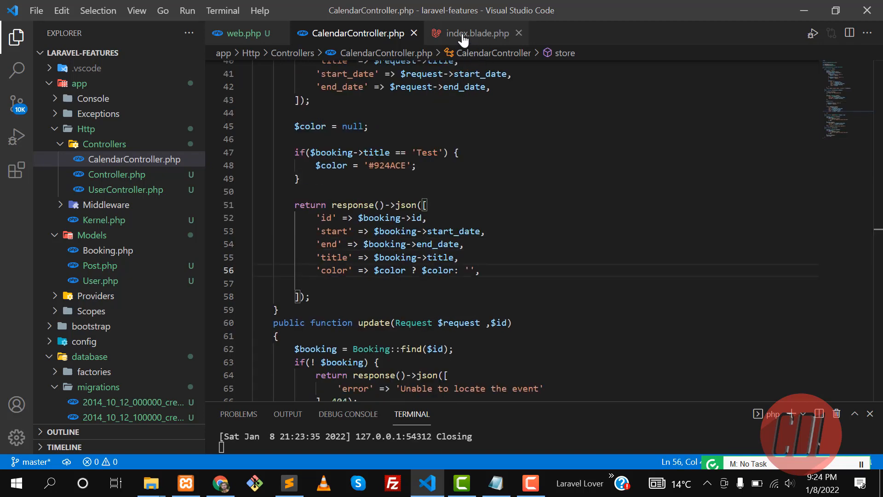
In index.blade.php, add 'color' : response.color to the renderEvent call after 'end'
{"action": "left_click", "coordinate": [476, 32]}
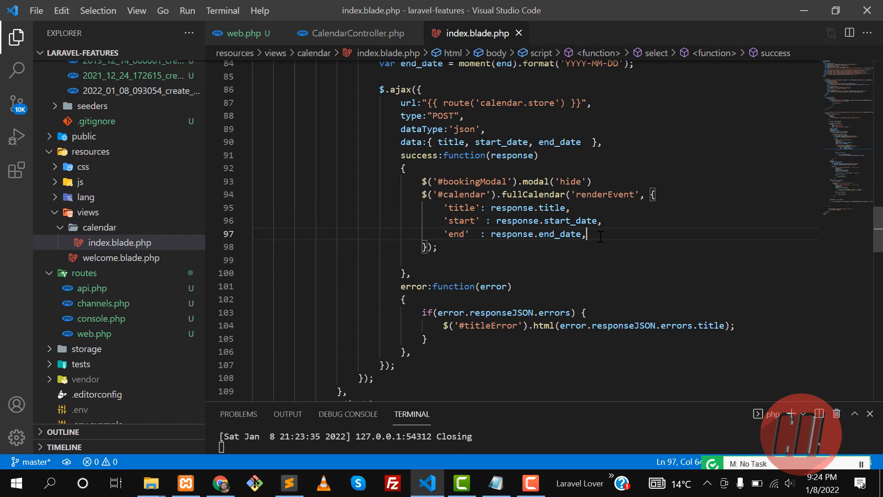
{"action": "key", "text": "Enter"}
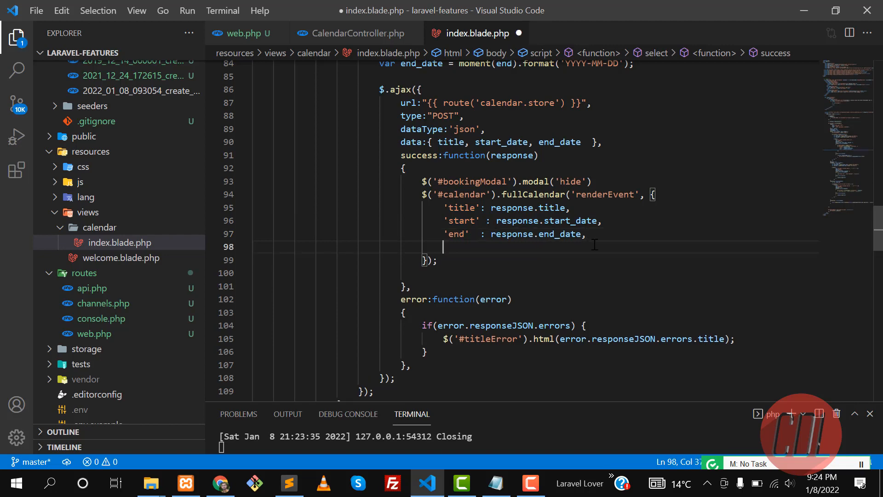
{"action": "type", "text": "'color' : response.color"}
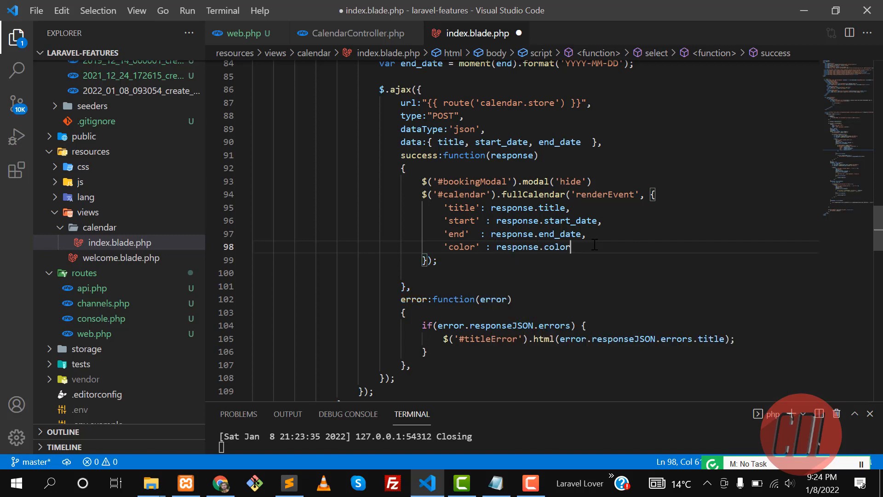
{"action": "key", "text": "alt+tab"}
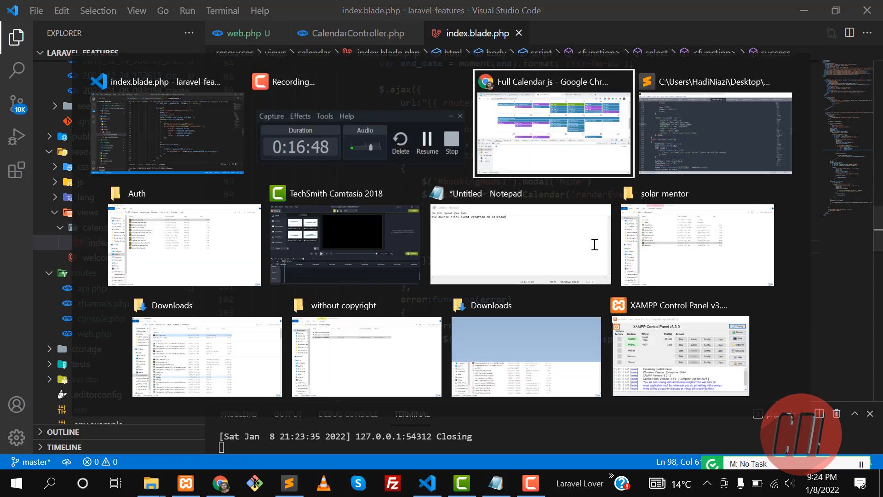
Save a 'Test' booking in Chrome, triggering a hasTime TypeError in renderEvent
{"action": "left_click", "coordinate": [553, 123]}
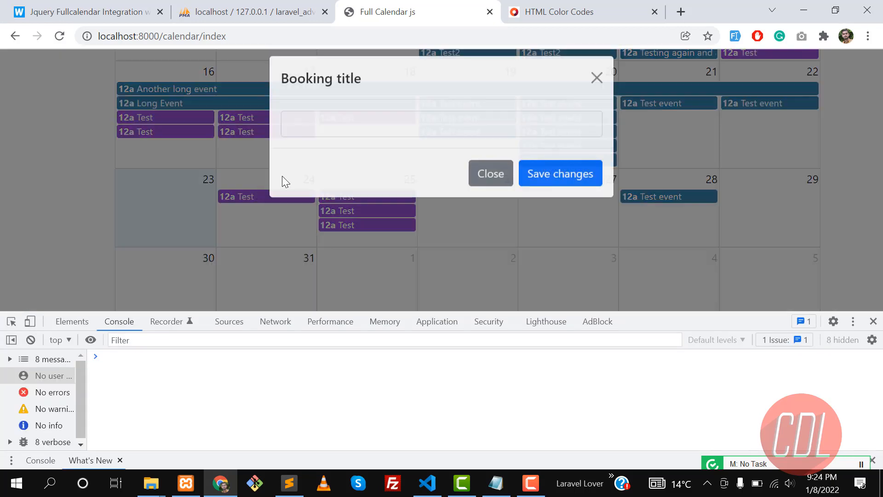
{"action": "type", "text": "Test"}
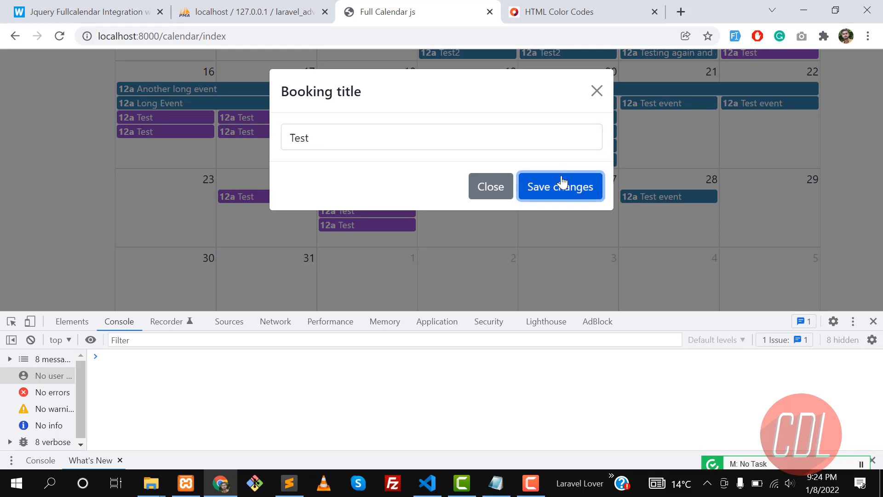
{"action": "left_click", "coordinate": [560, 186]}
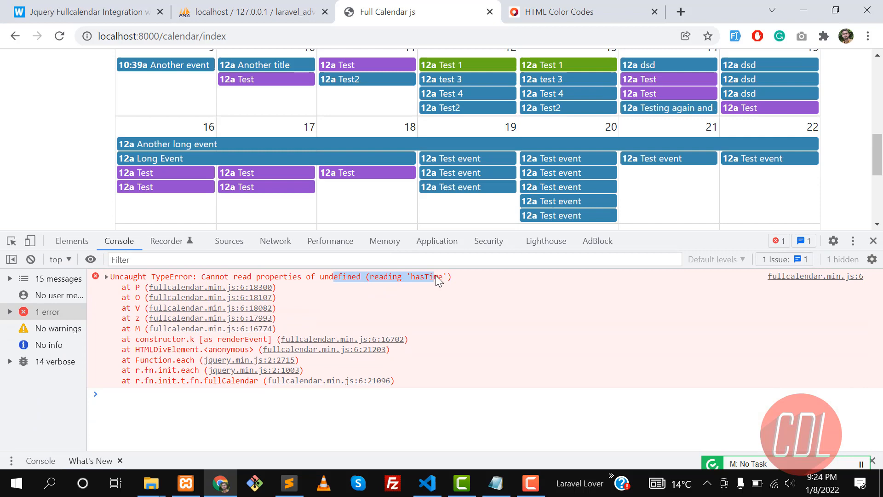
{"action": "left_click", "coordinate": [427, 483]}
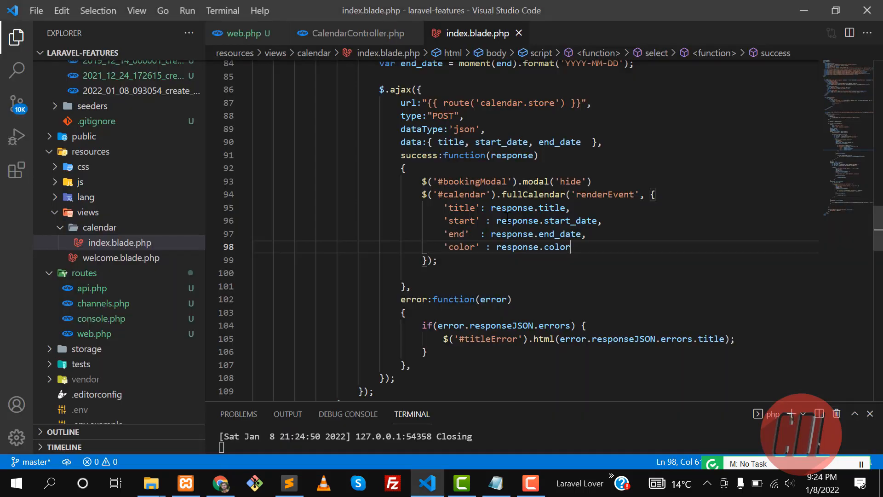
Change response.start_date and response.end_date to response.start and response.end in renderEvent
{"action": "double_click", "coordinate": [569, 221]}
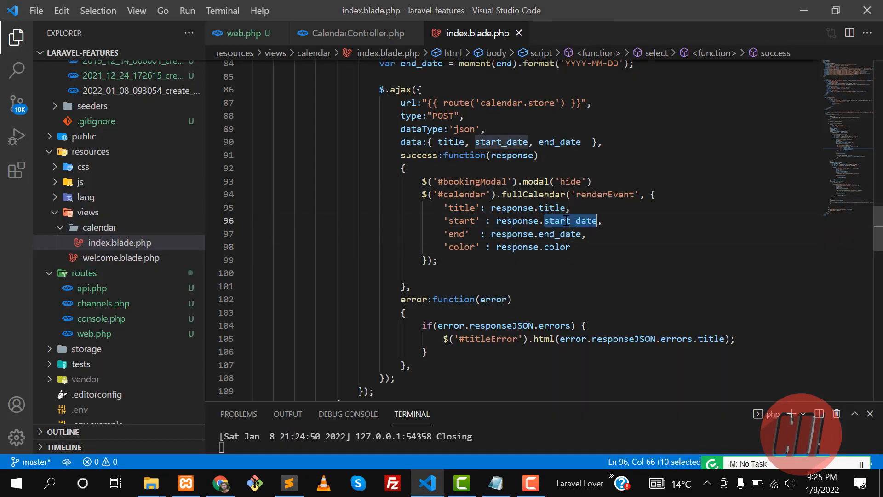
{"action": "left_click", "coordinate": [505, 220]}
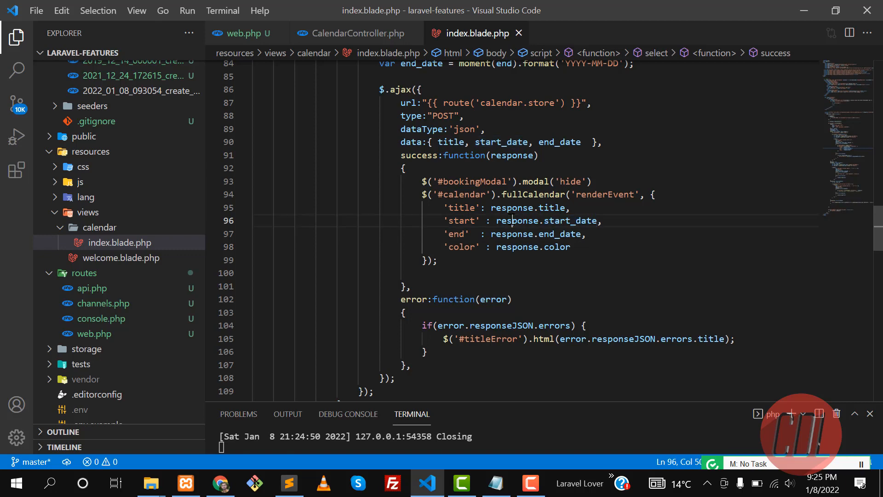
{"action": "double_click", "coordinate": [570, 220]}
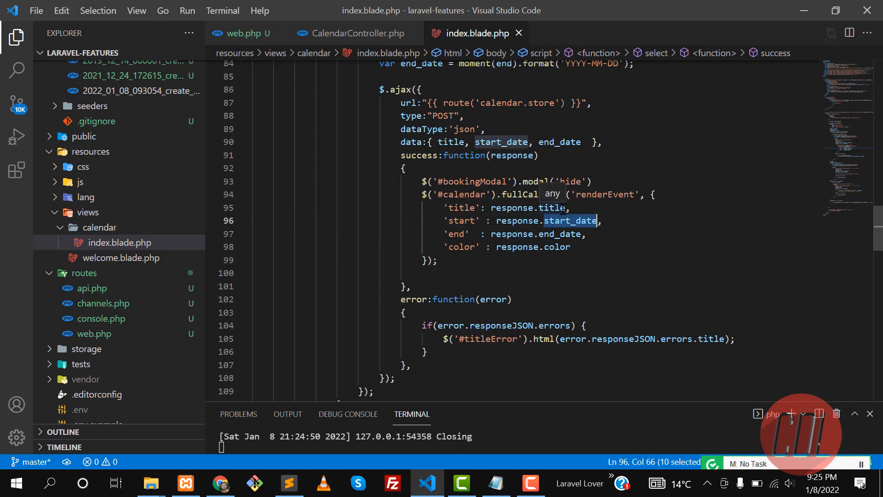
{"action": "left_click", "coordinate": [574, 220]}
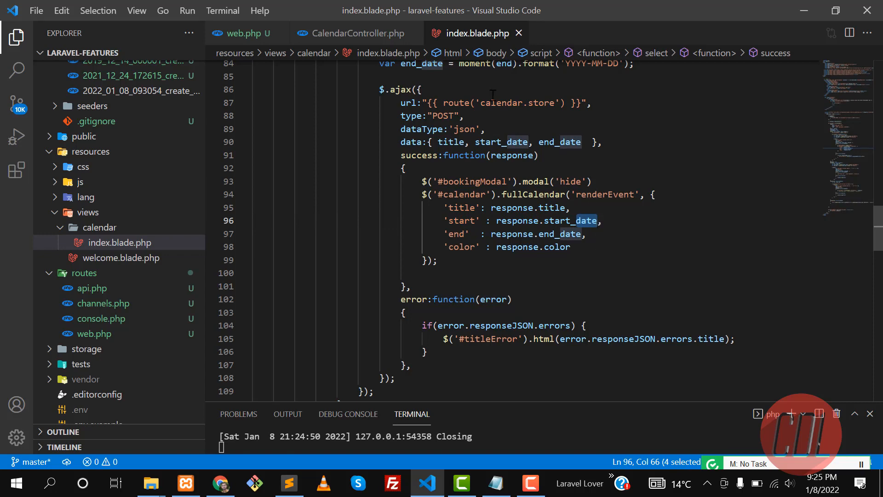
{"action": "left_click", "coordinate": [359, 33]}
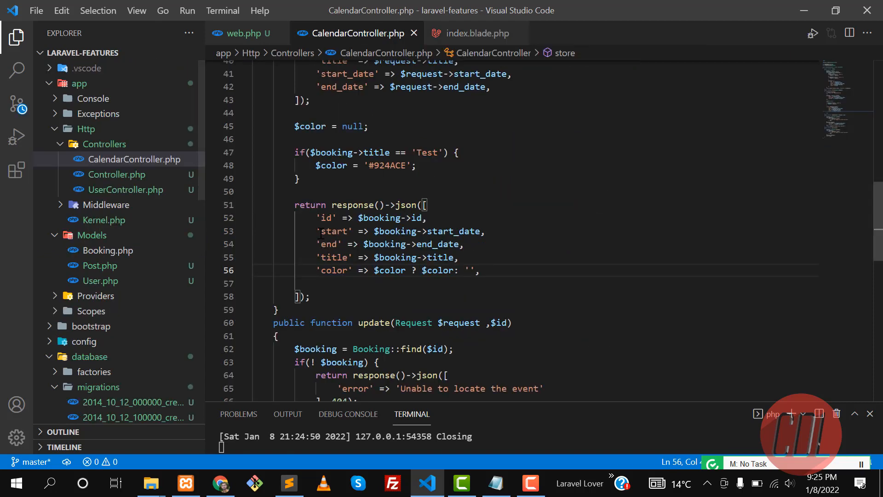
{"action": "double_click", "coordinate": [328, 244]}
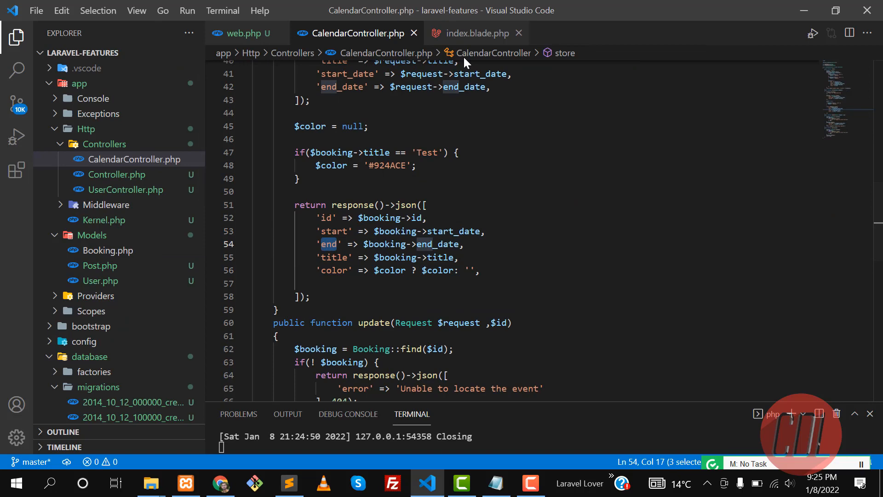
{"action": "left_click", "coordinate": [477, 33]}
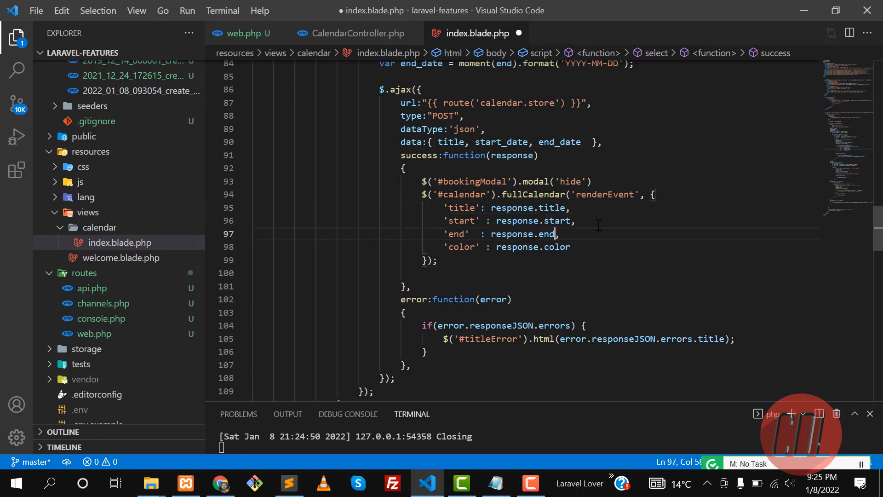
{"action": "key", "text": "Alt+Tab"}
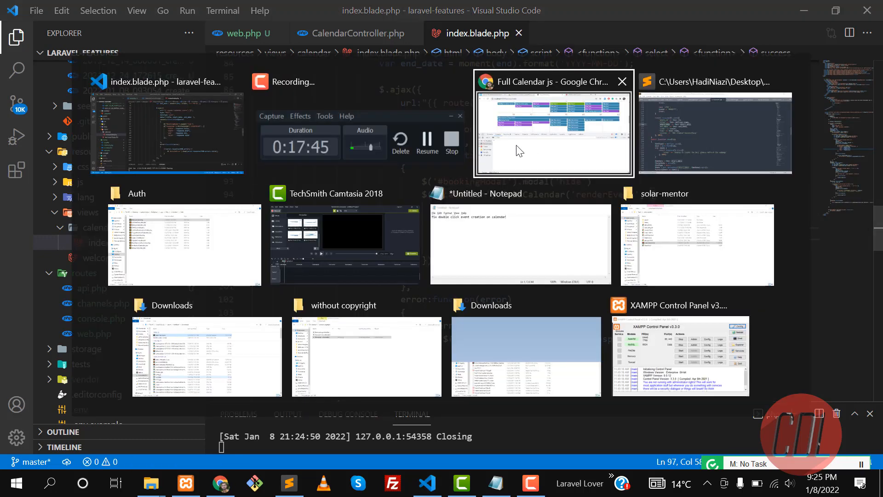
Close DevTools and save a 'Test' booking on the 26th, shown purple
{"action": "left_click", "coordinate": [553, 130]}
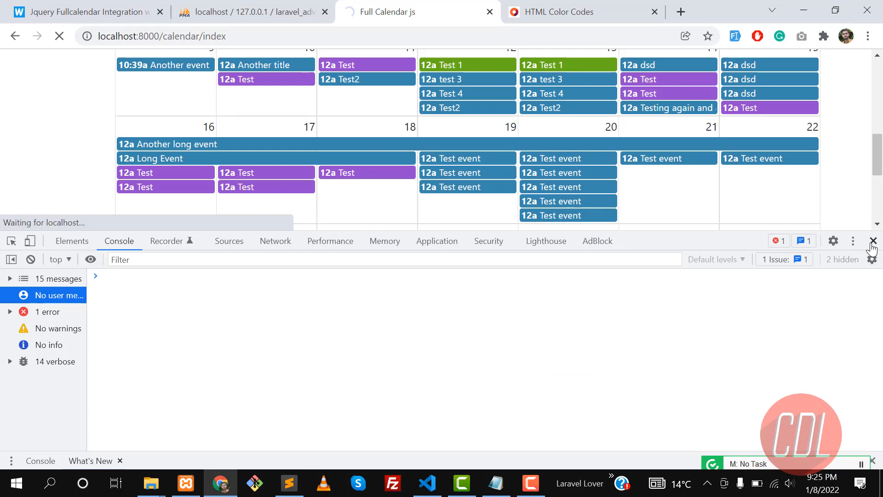
{"action": "left_click", "coordinate": [873, 241]}
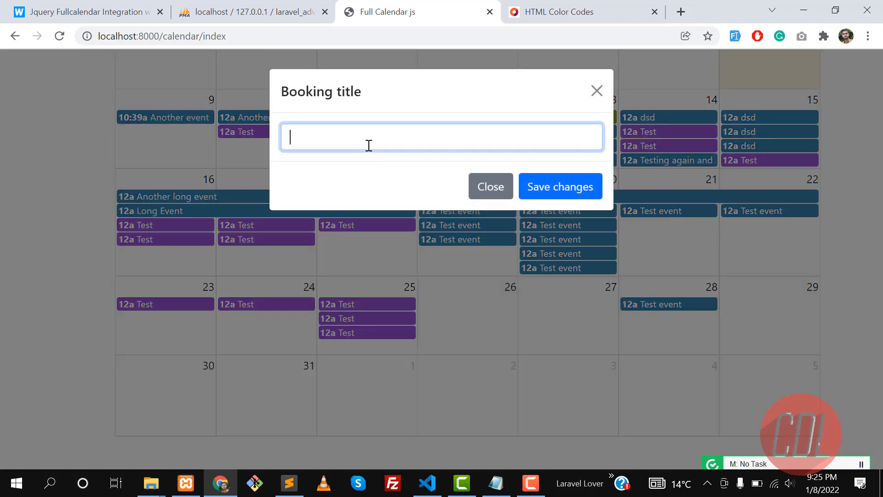
{"action": "type", "text": "Test"}
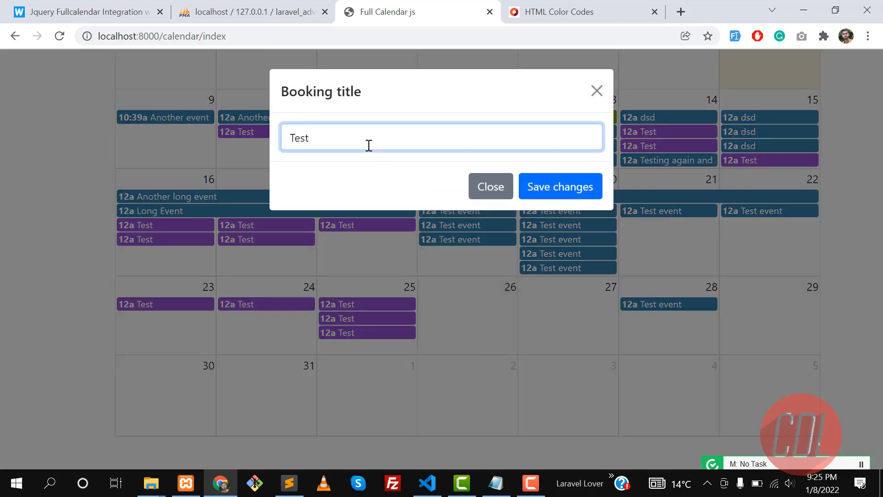
{"action": "left_click", "coordinate": [560, 186]}
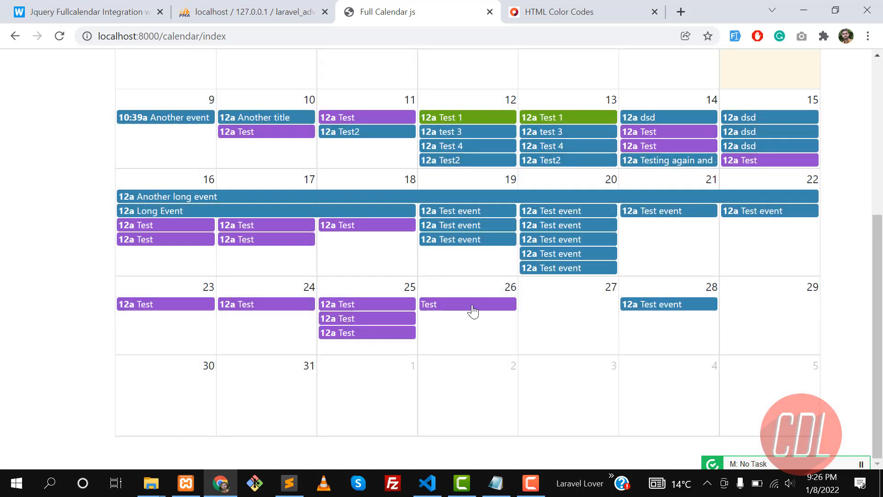
{"action": "mouse_move", "coordinate": [457, 321]}
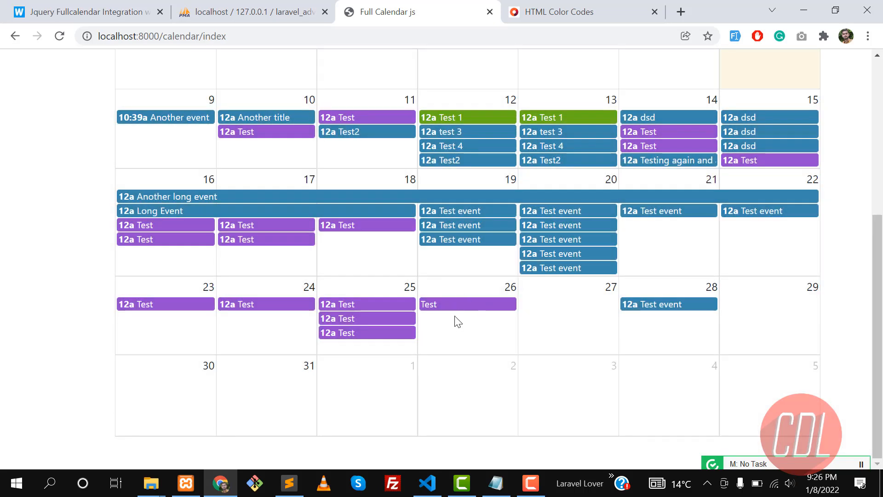
{"action": "mouse_move", "coordinate": [509, 301]}
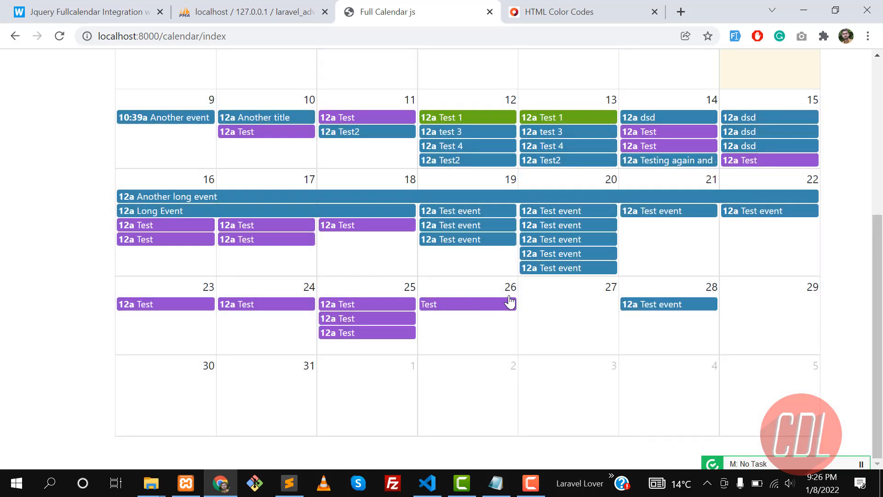